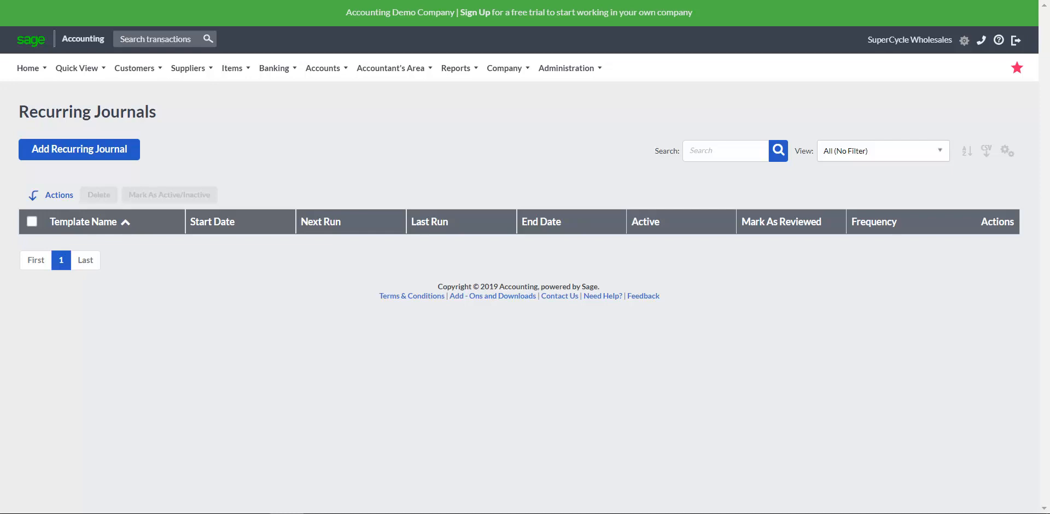
pyautogui.moveTo(439, 101)
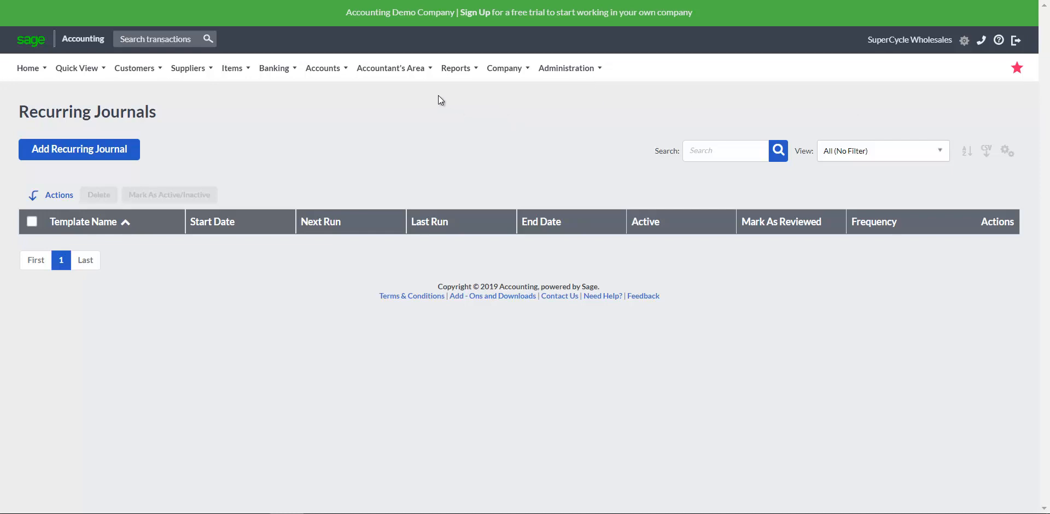
# - Add a recurring journal template named 'Depreciation' from the accountant functions list
pyautogui.click(391, 68)
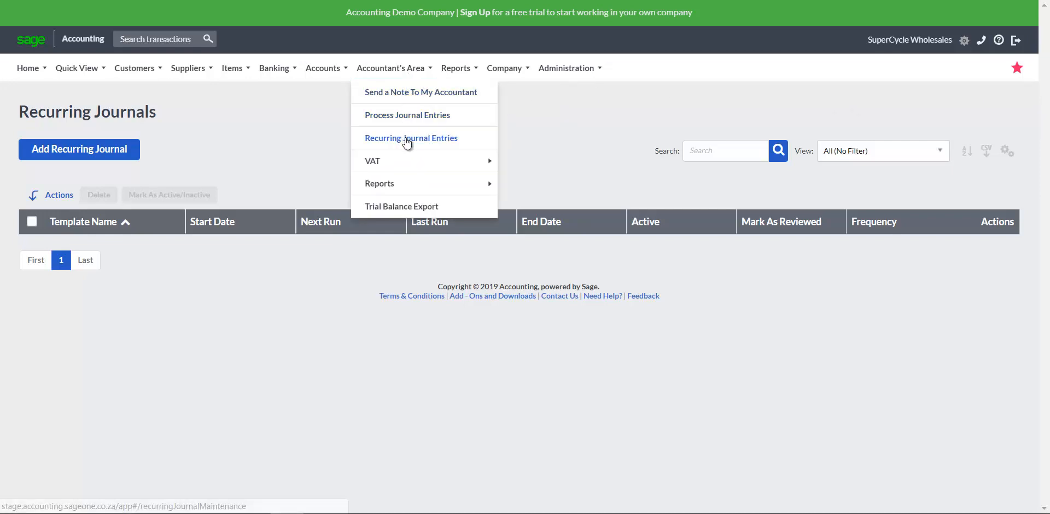
pyautogui.moveTo(378, 143)
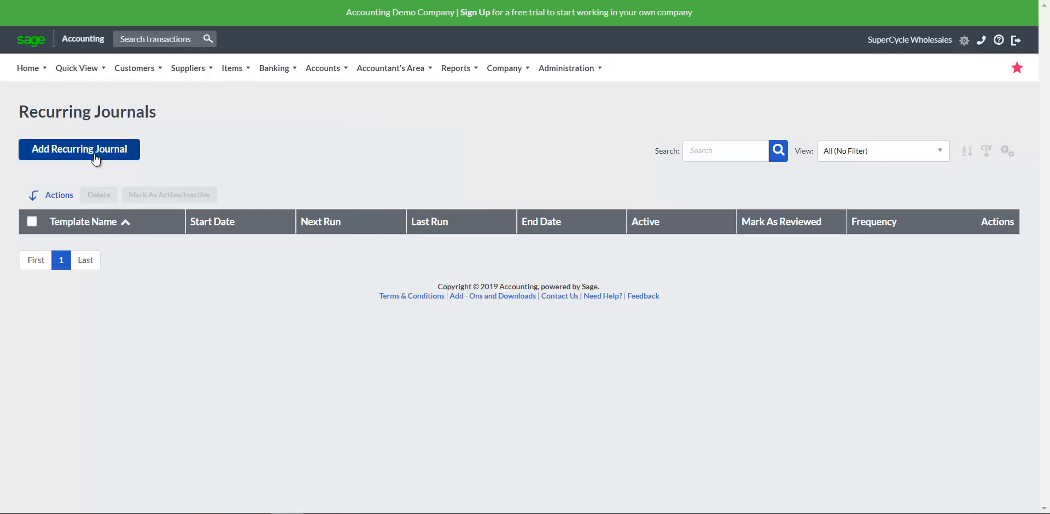
pyautogui.click(78, 149)
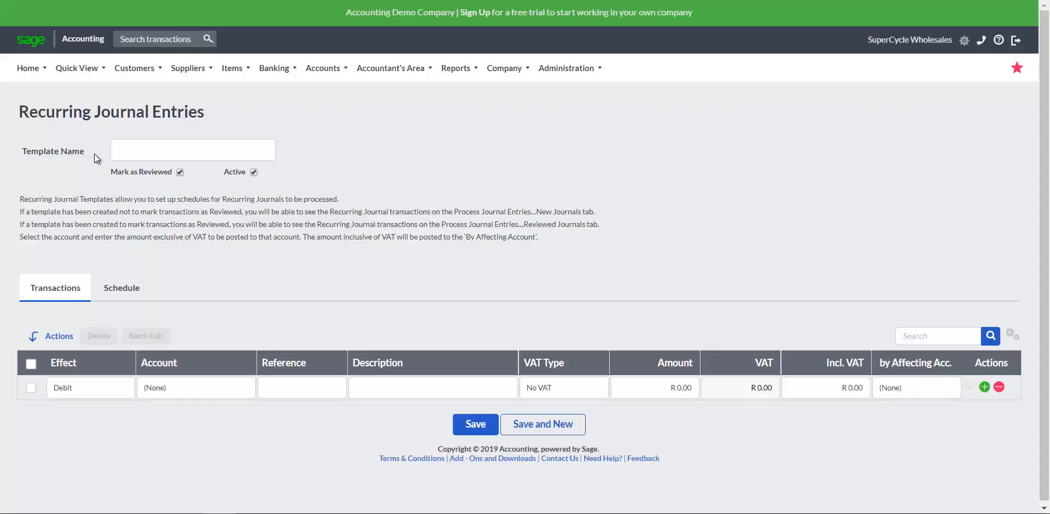
pyautogui.click(192, 149)
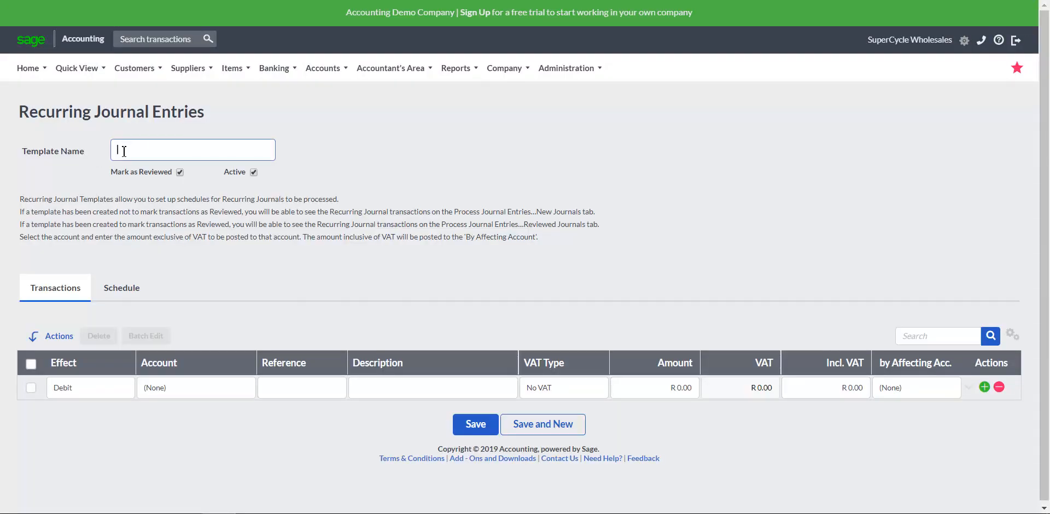
pyautogui.write('Depr')
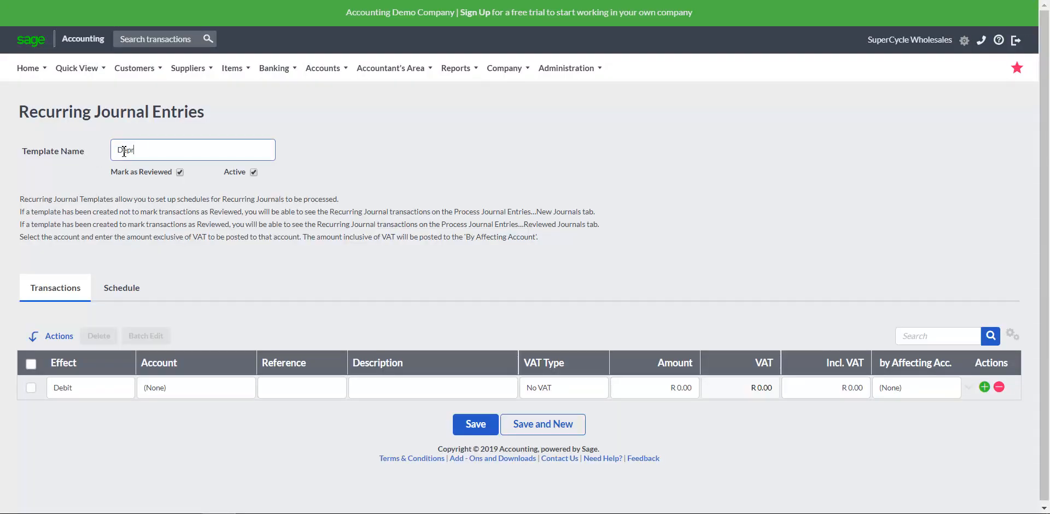
pyautogui.write('reciation')
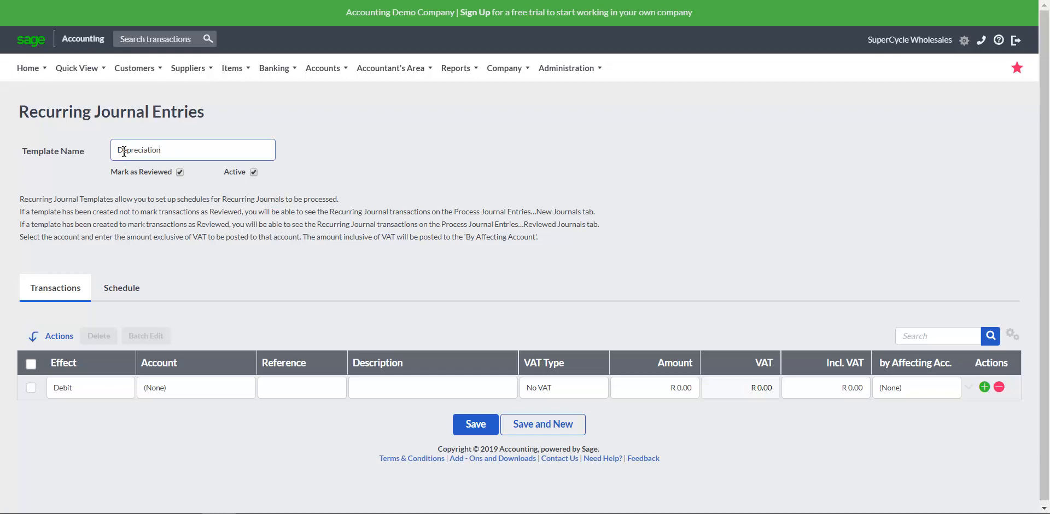
# - Toggle Mark as Reviewed off and back on, check the debit account dropdown, and view the schedule
pyautogui.click(179, 172)
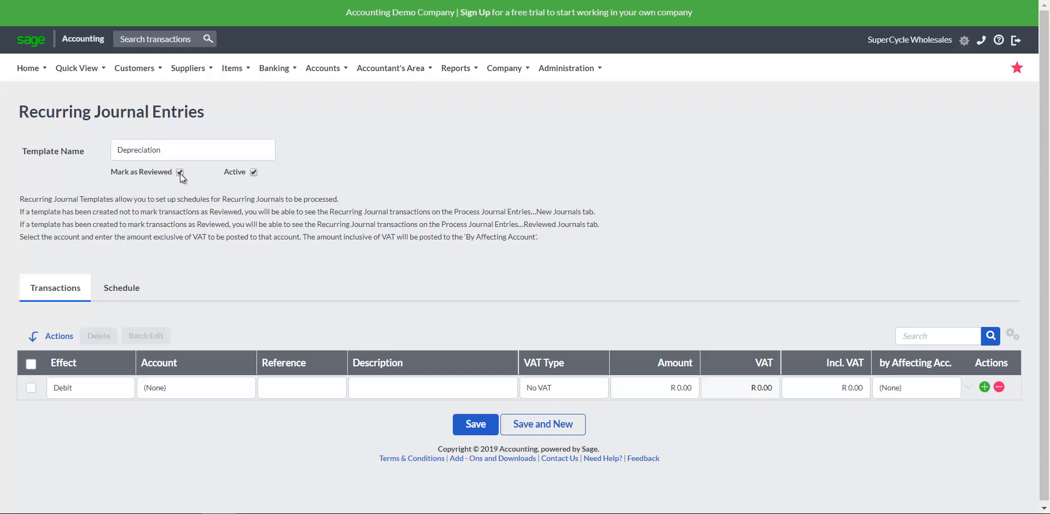
pyautogui.click(179, 173)
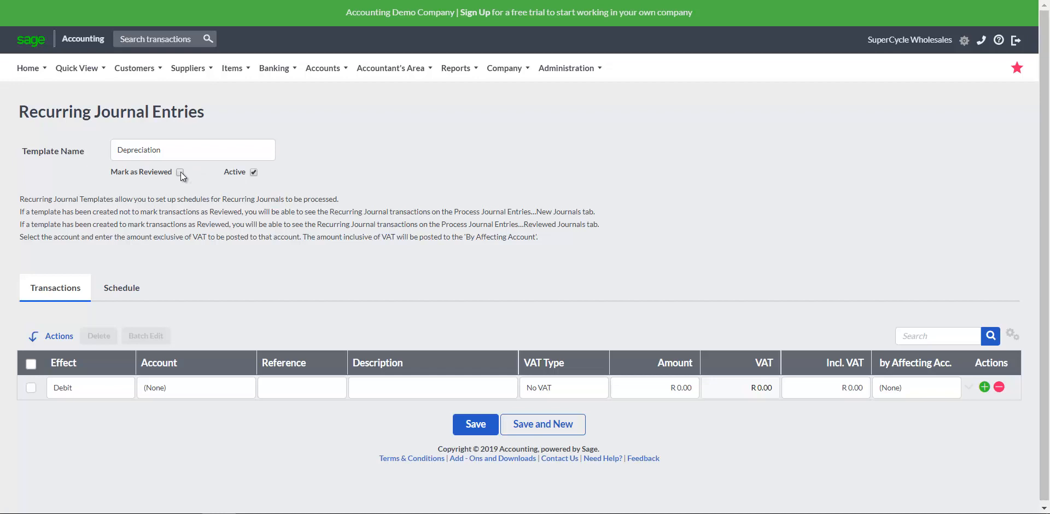
pyautogui.click(179, 173)
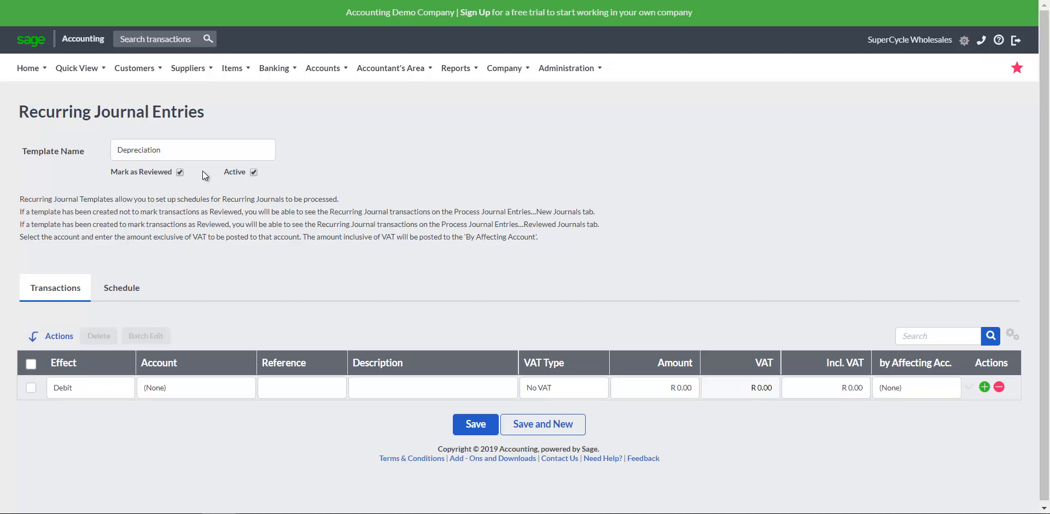
pyautogui.moveTo(90, 379)
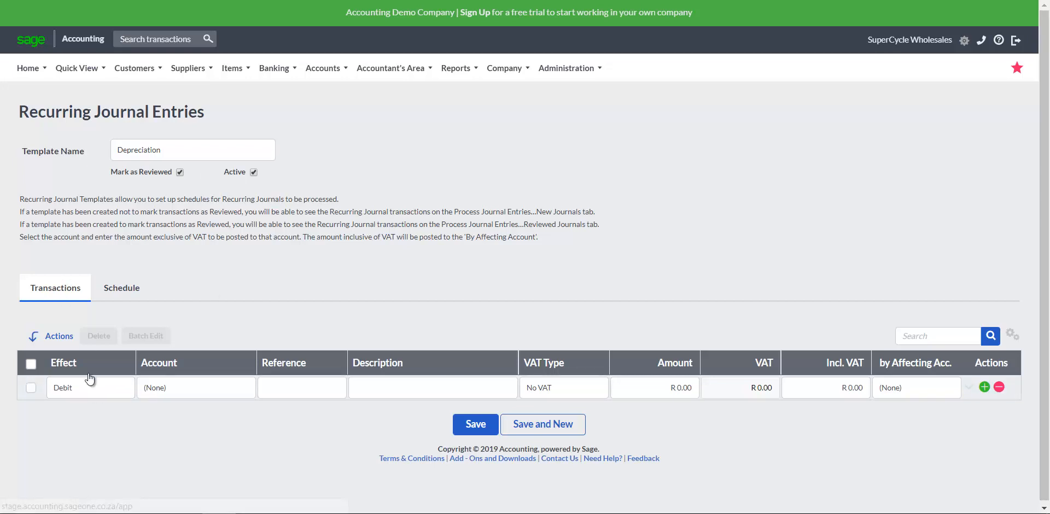
pyautogui.click(196, 388)
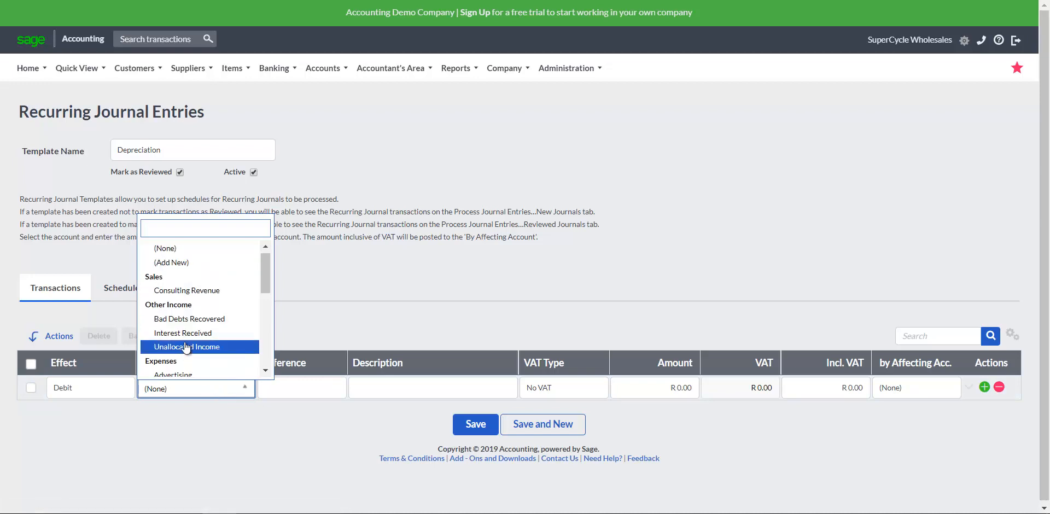
pyautogui.moveTo(311, 338)
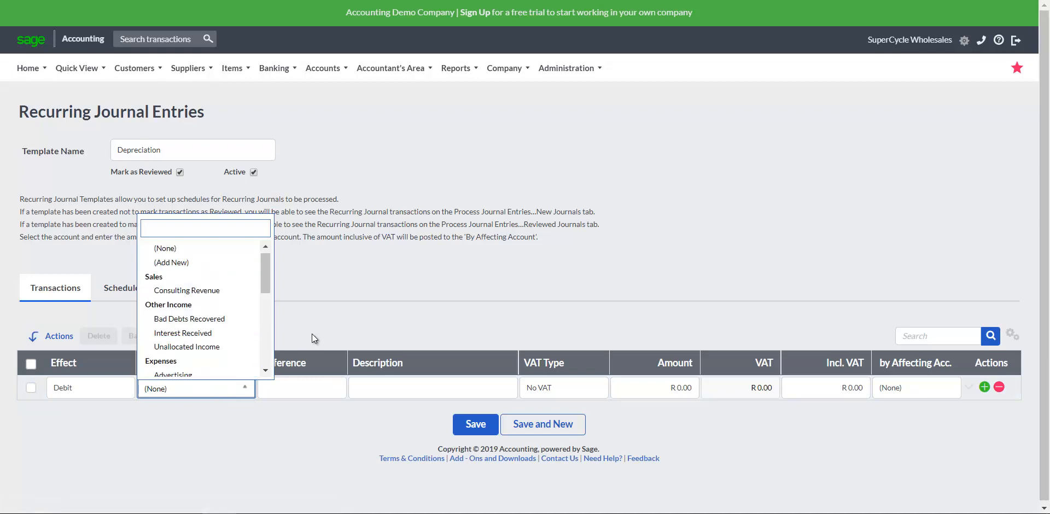
pyautogui.click(122, 287)
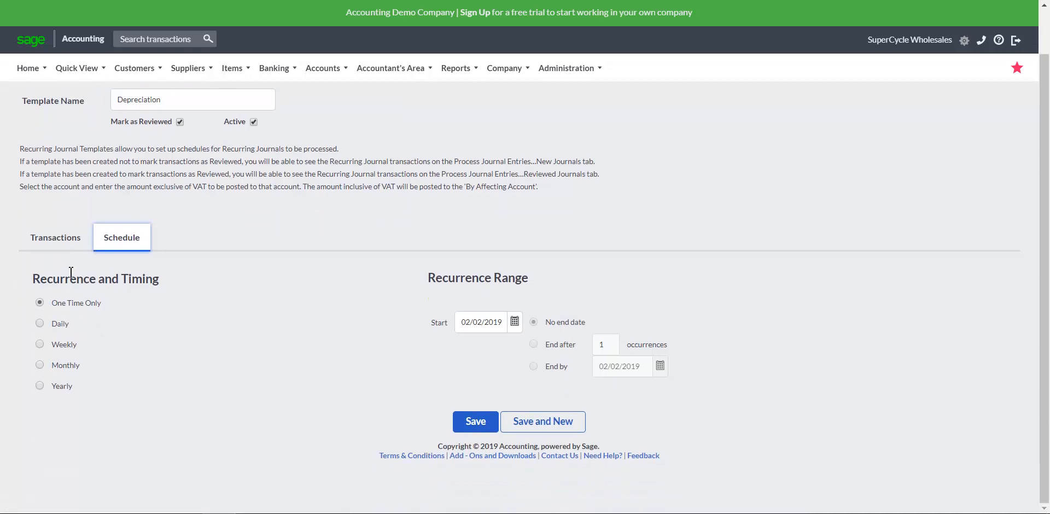
pyautogui.moveTo(414, 269)
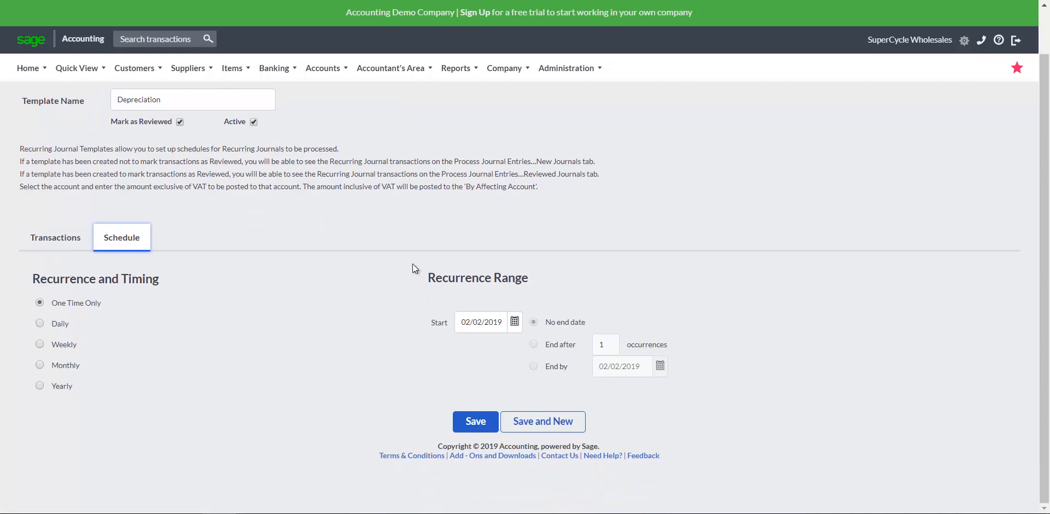
pyautogui.moveTo(514, 284)
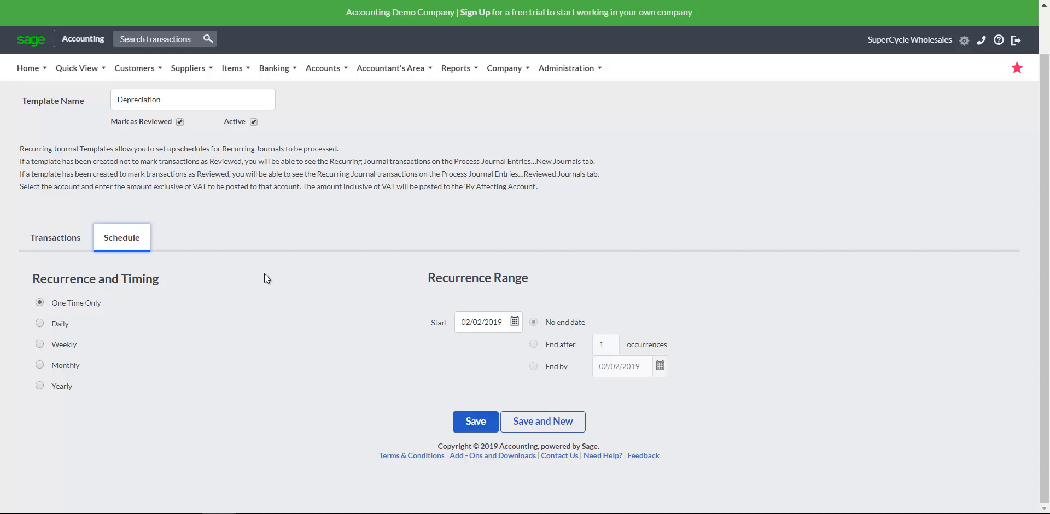
pyautogui.moveTo(123, 134)
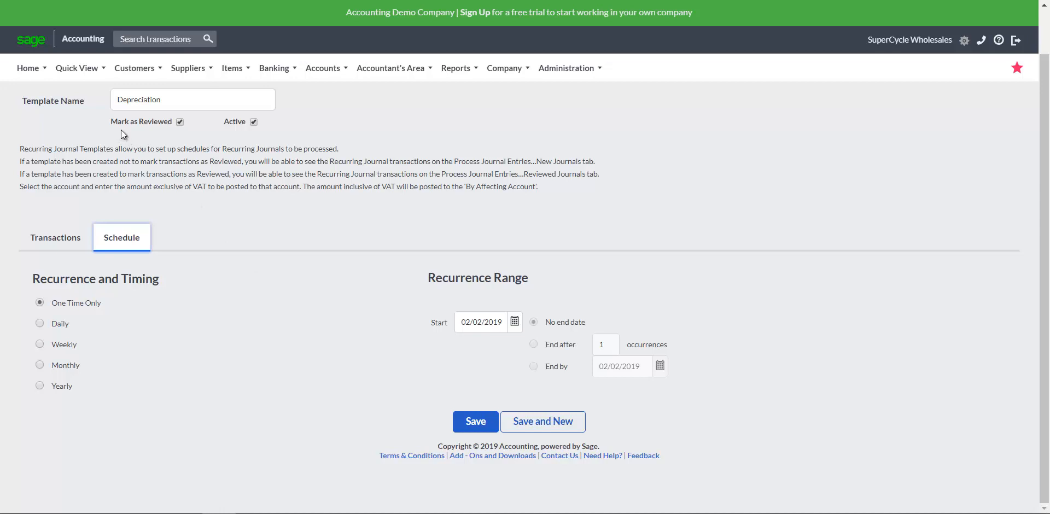
pyautogui.moveTo(165, 134)
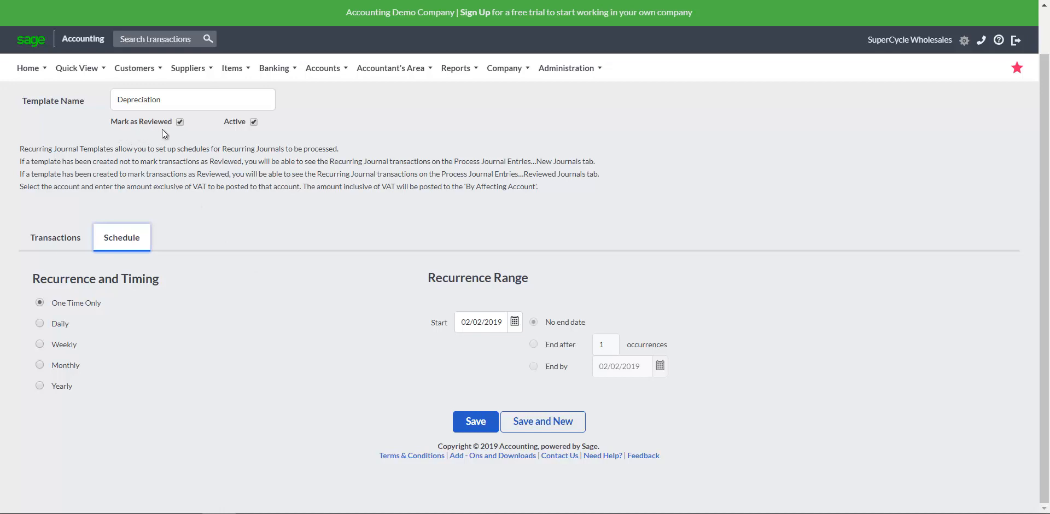